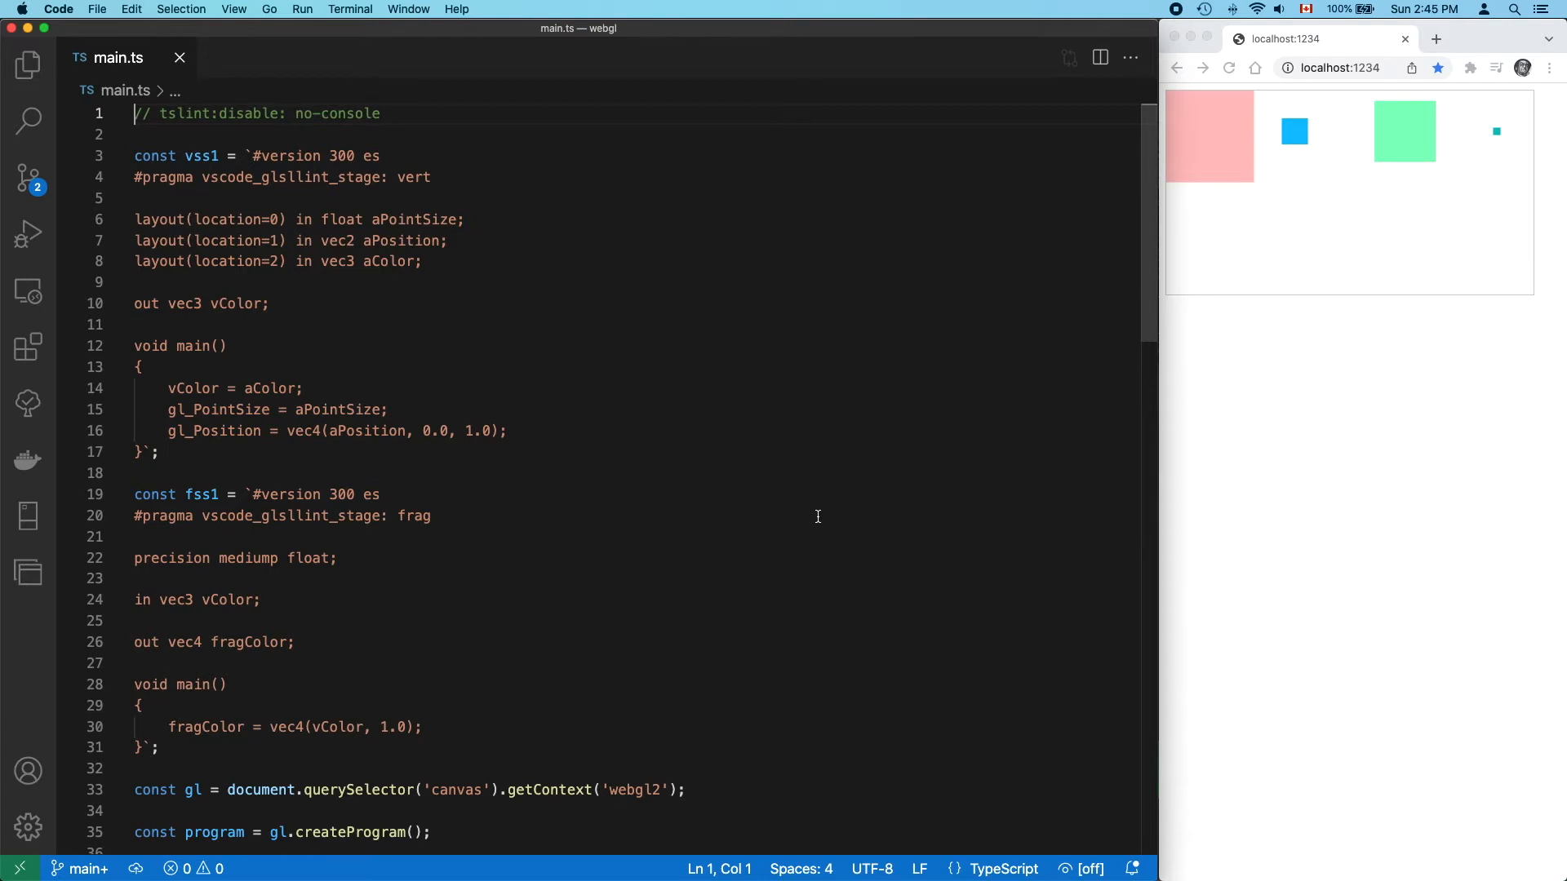
Add data2 and buffer2 with attribute pointers and a second drawArrays for four darker points, then begin gl.flush
{"action": "scroll", "scroll_direction": "down", "scroll_amount": 3}
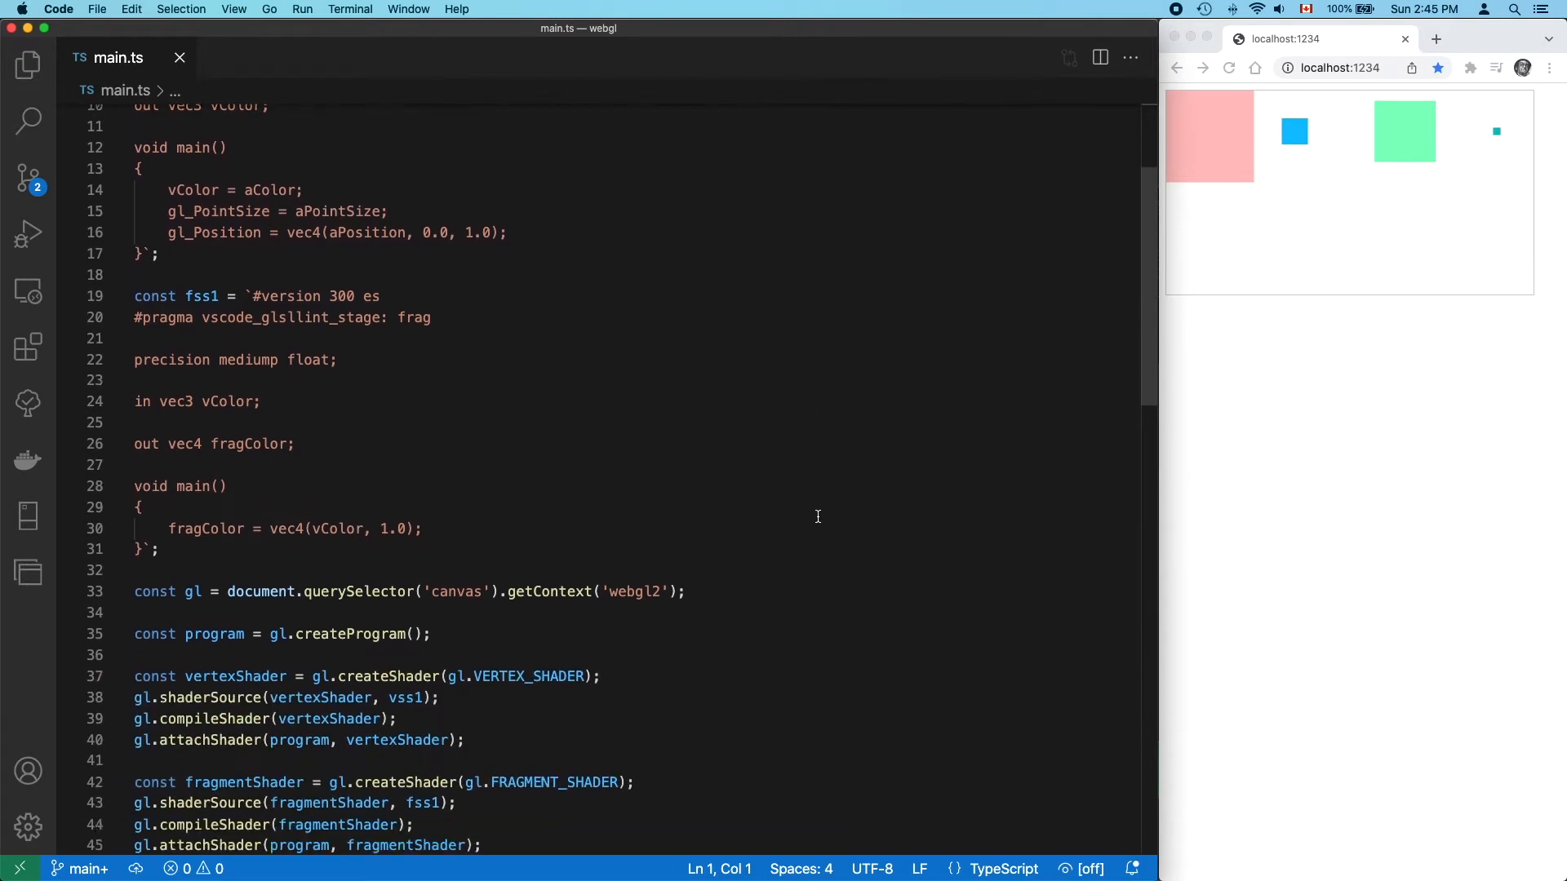
{"action": "scroll", "scroll_direction": "down", "scroll_amount": 3}
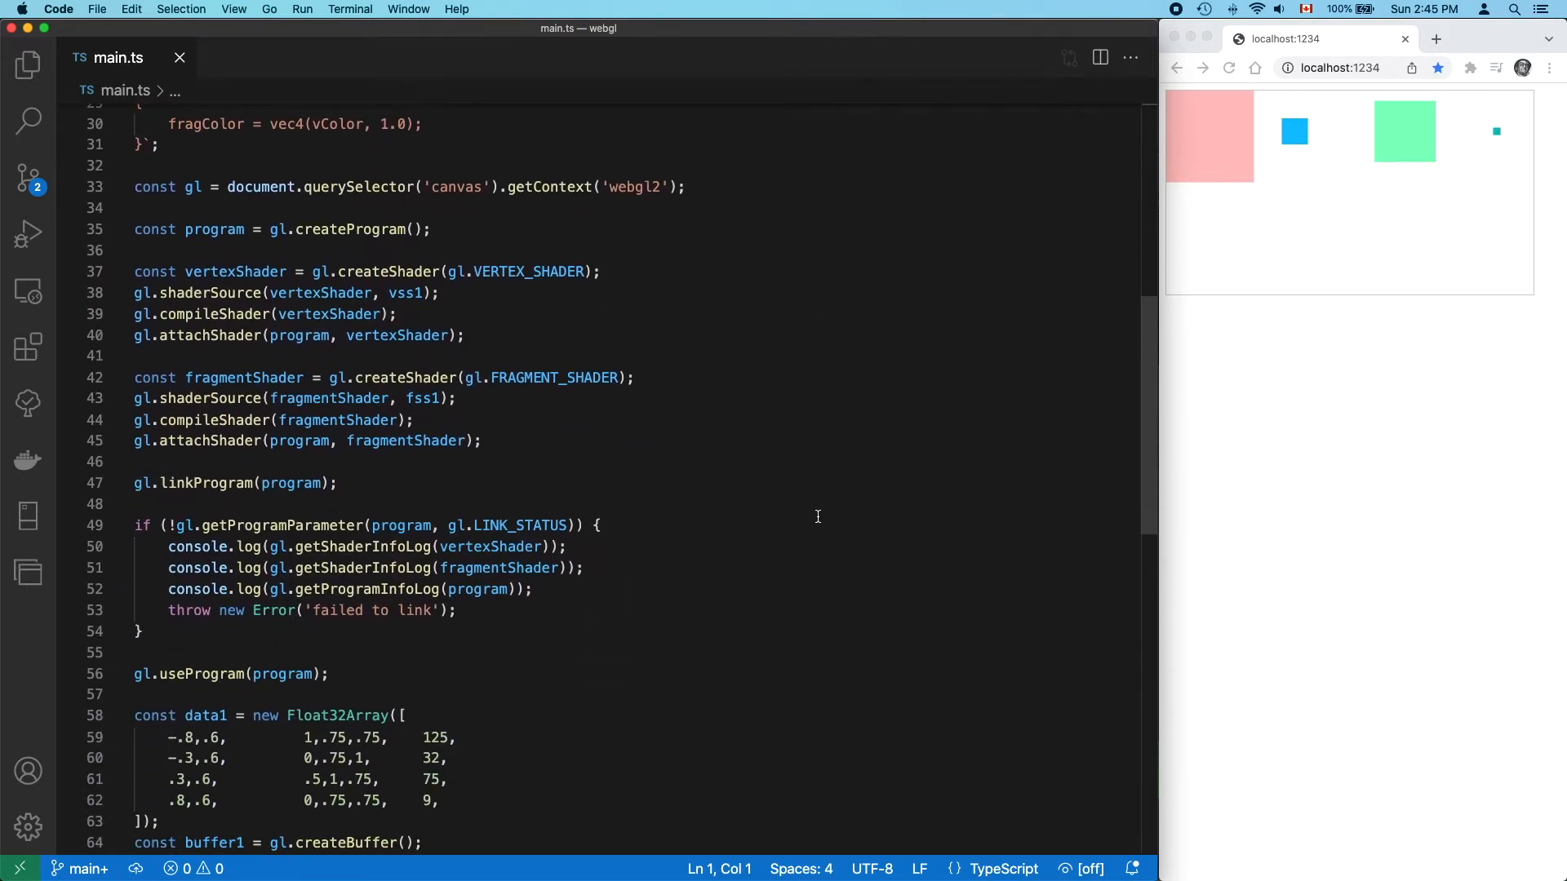
{"action": "scroll", "scroll_direction": "down", "scroll_amount": 3}
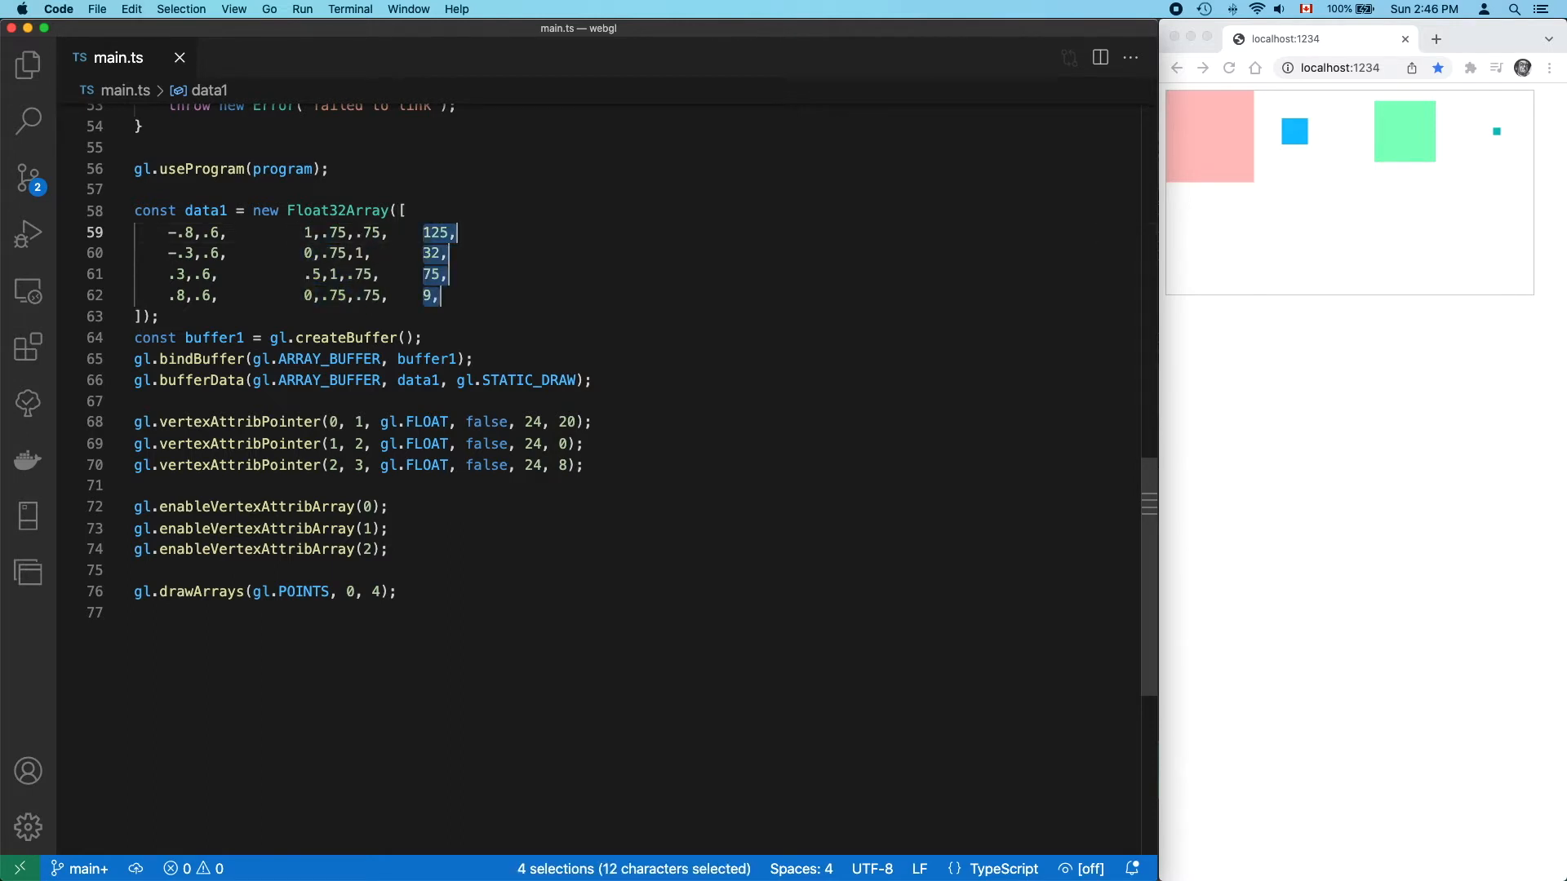
{"action": "left_click", "coordinate": [422, 338]}
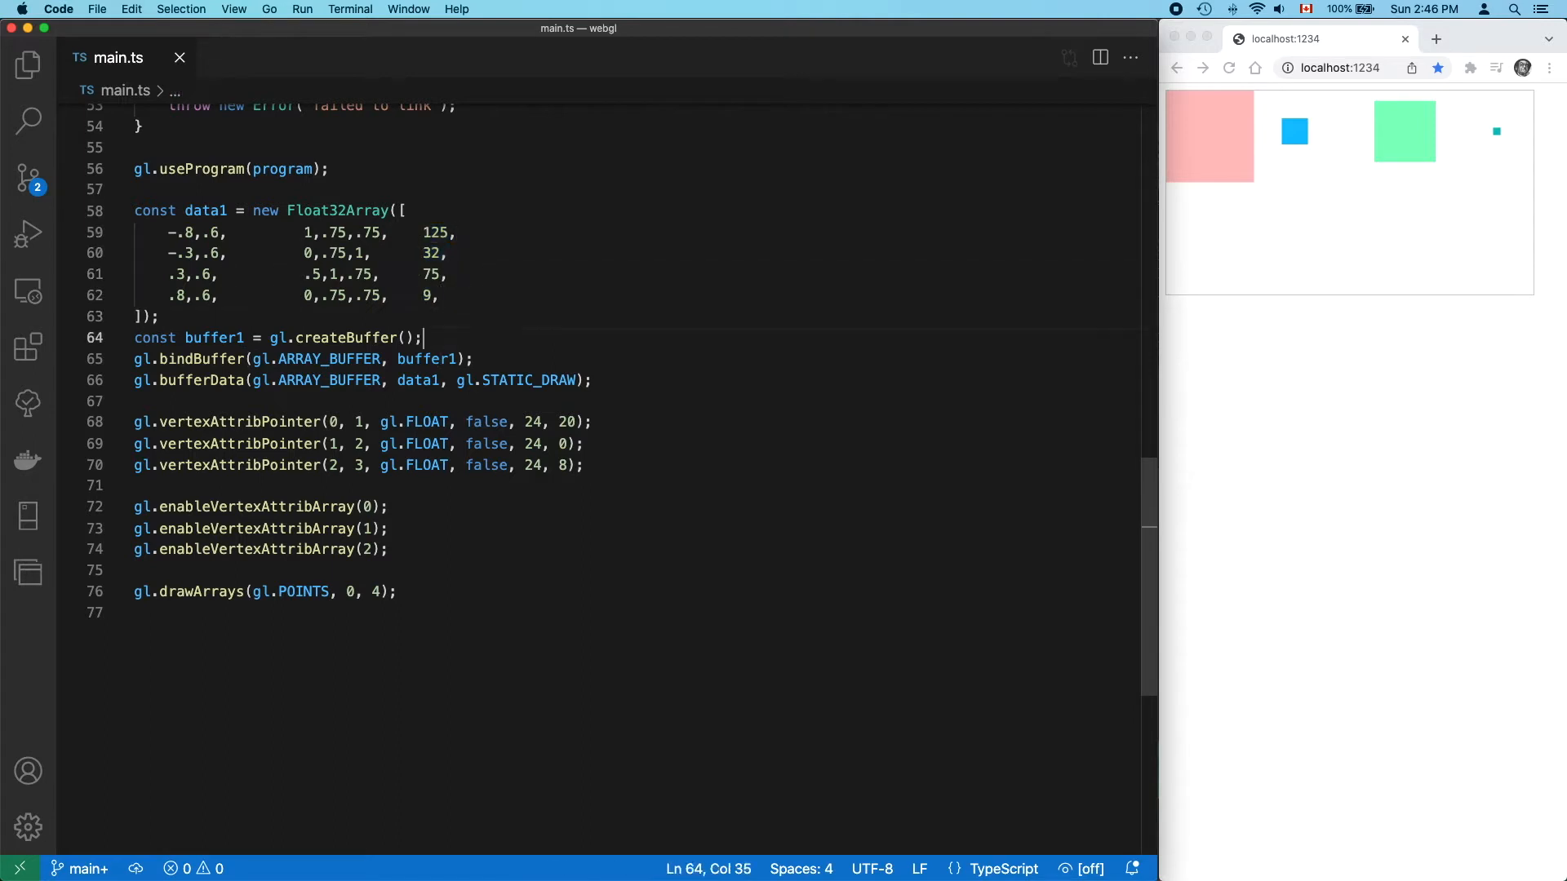
{"action": "double_click", "coordinate": [237, 422]}
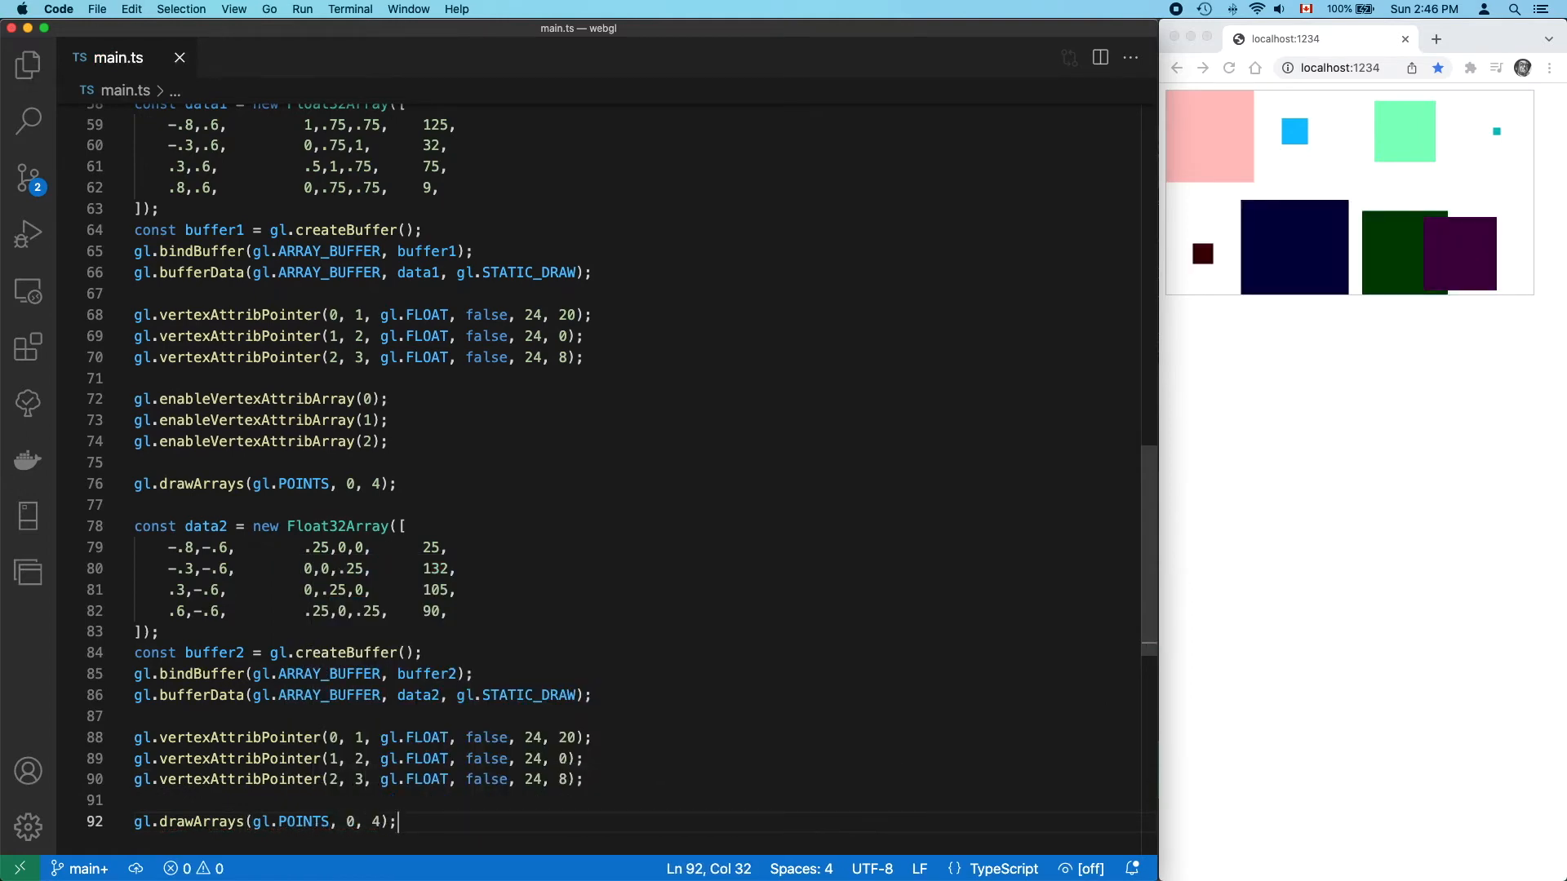
{"action": "type", "text": "gl.clear(gl."}
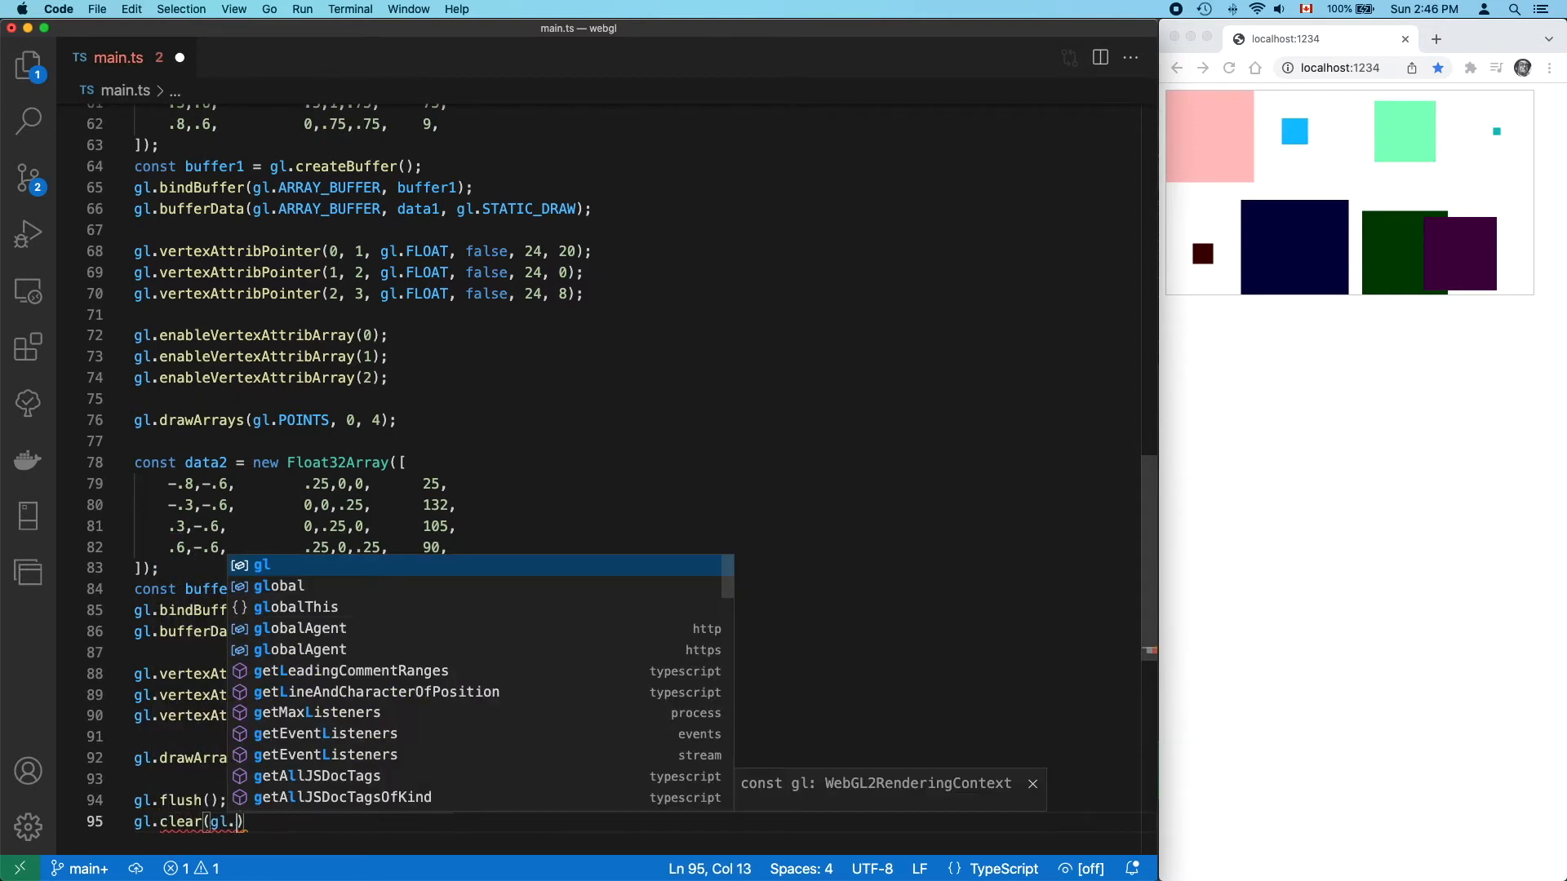
Flush, clear with gl.COLOR_BUFFER_BIT, rebind buffer1 with its vertexAttribPointer calls and redraw the top row
{"action": "type", "text": "COLOR_BUFFER_BIT"}
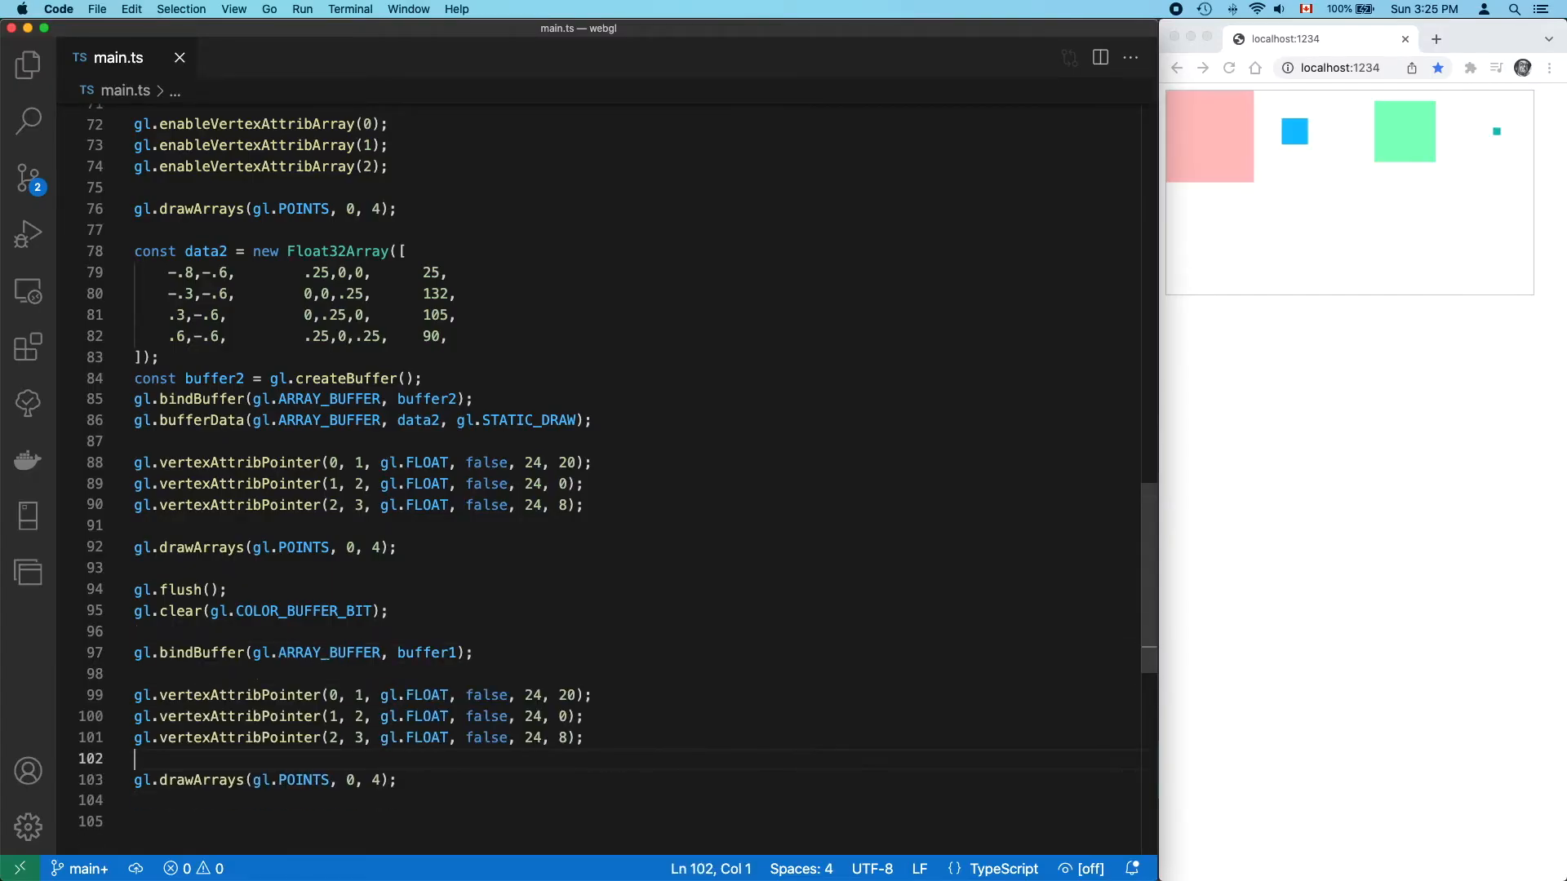
{"action": "left_click", "coordinate": [135, 696]}
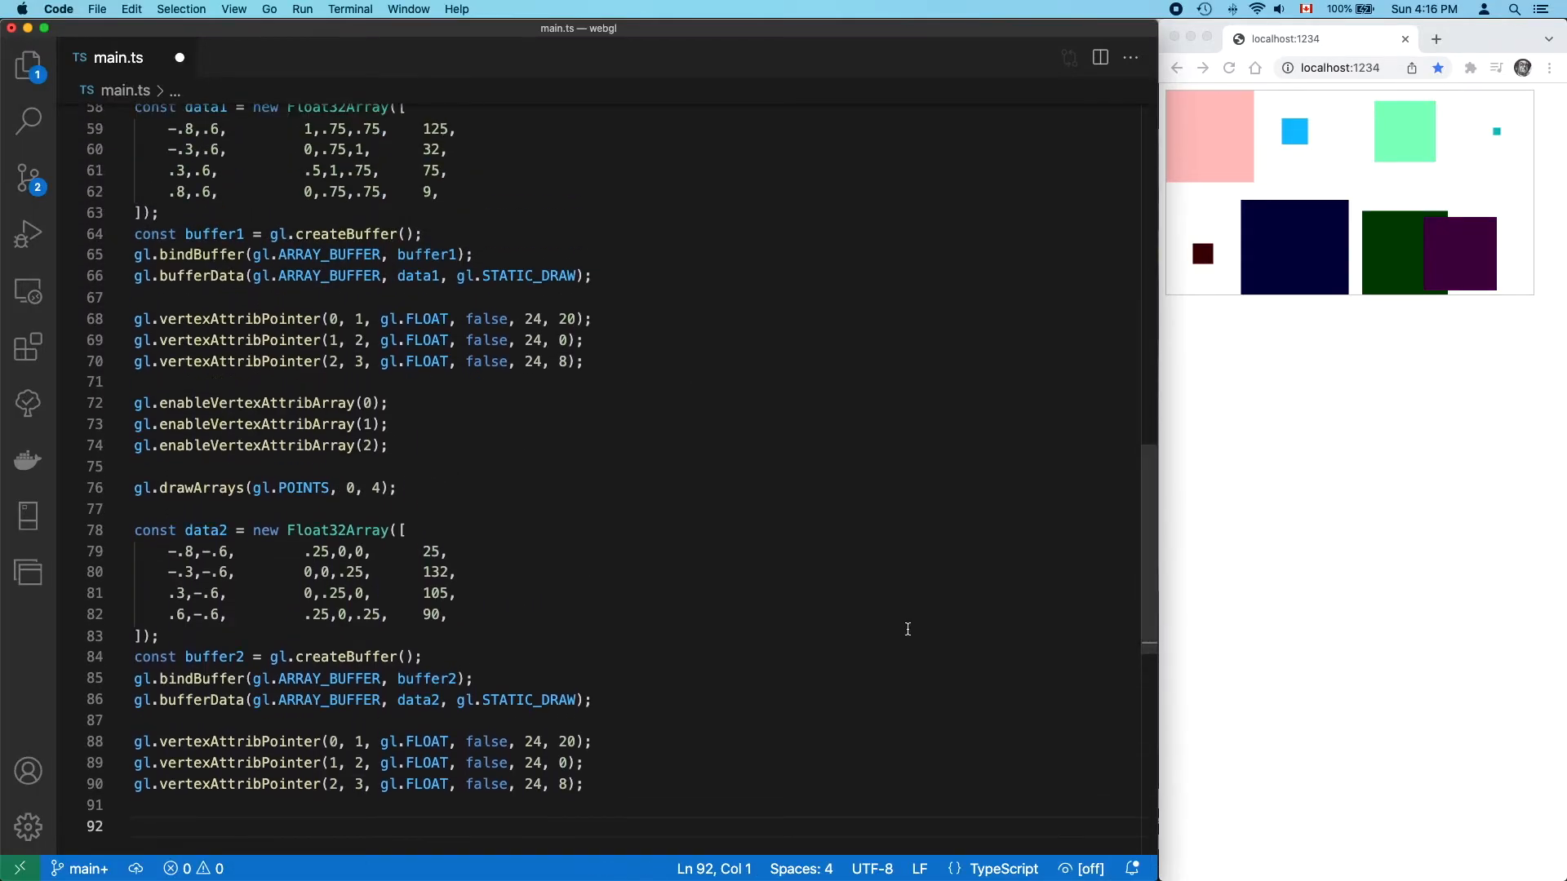
Create vao1 and vao2 with createVertexArray, bind each around its buffer setup, unbind with null, and draw vao1
{"action": "key", "text": "enter"}
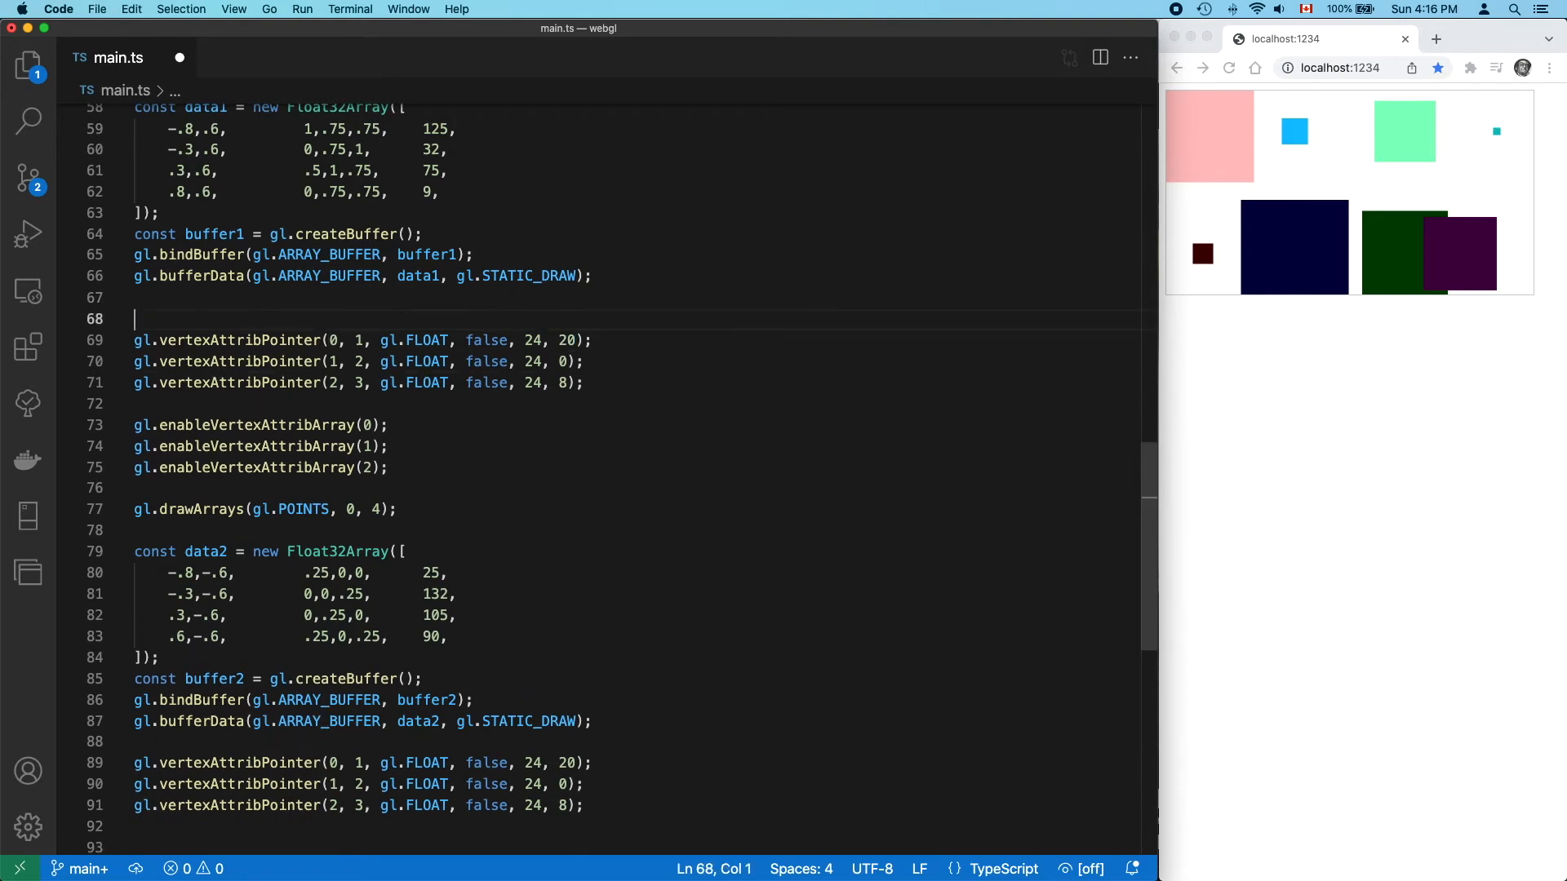
{"action": "type", "text": "const vao1 = gl.createV"}
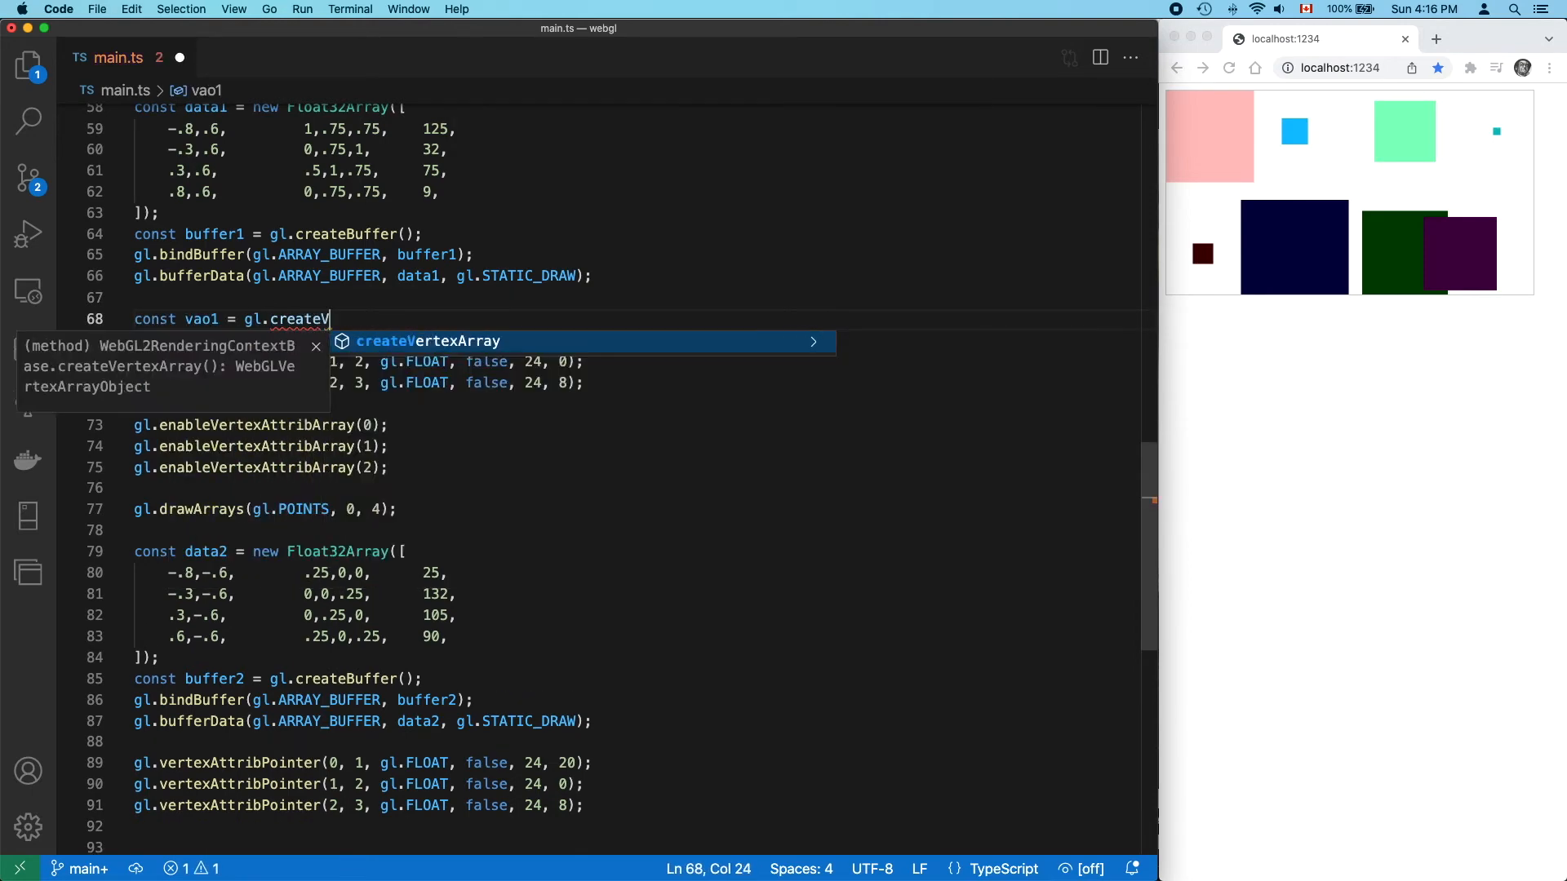
{"action": "type", "text": "gl.bindVertexArray(vao1);"}
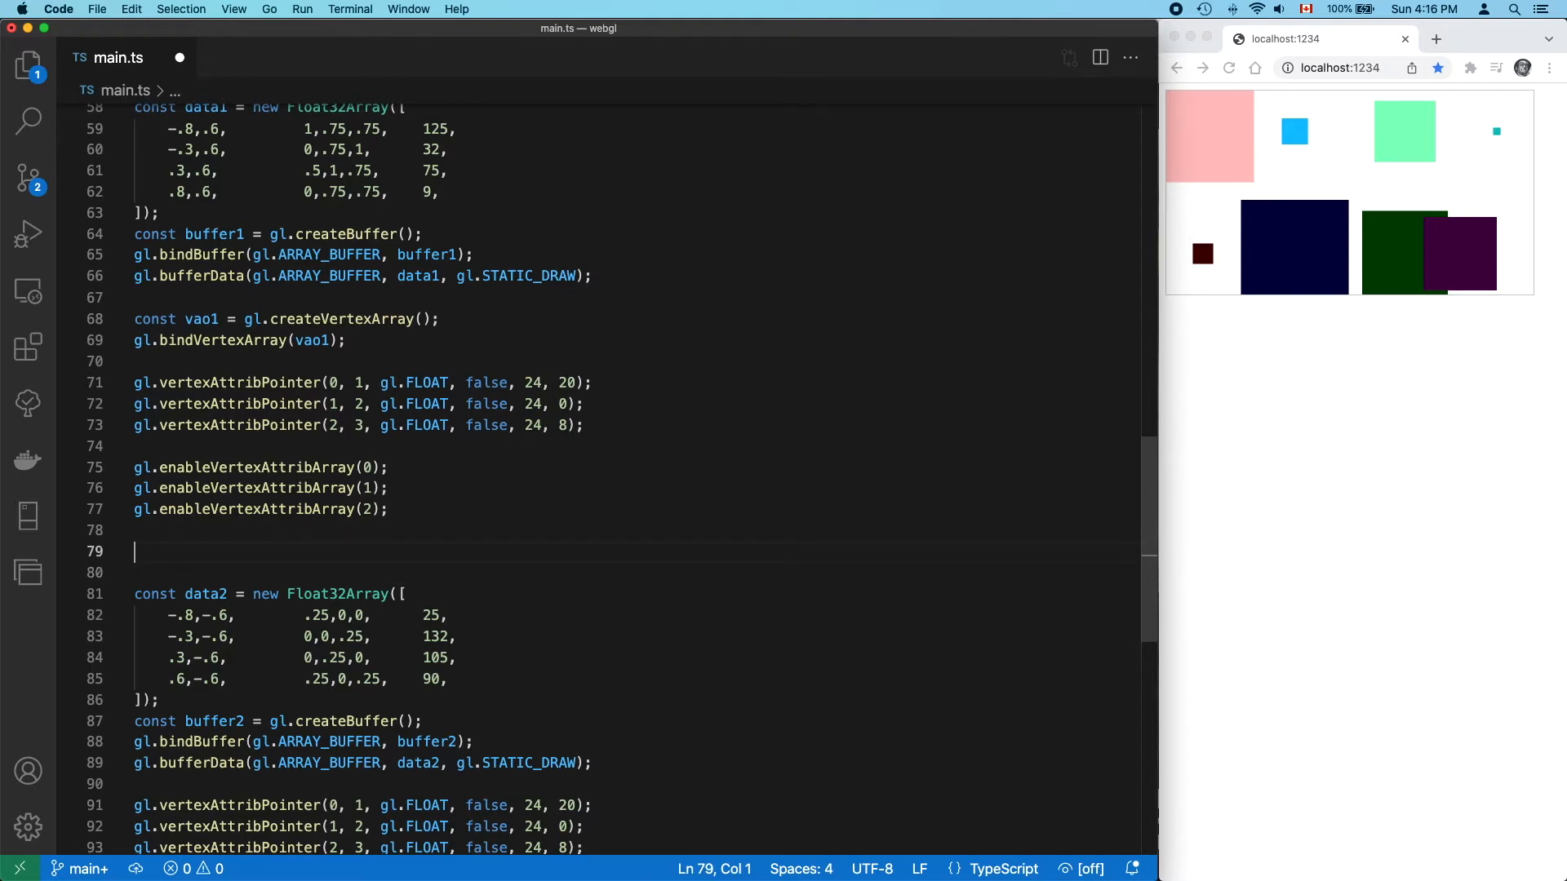
{"action": "type", "text": "gl.bindVertexArray(null);"}
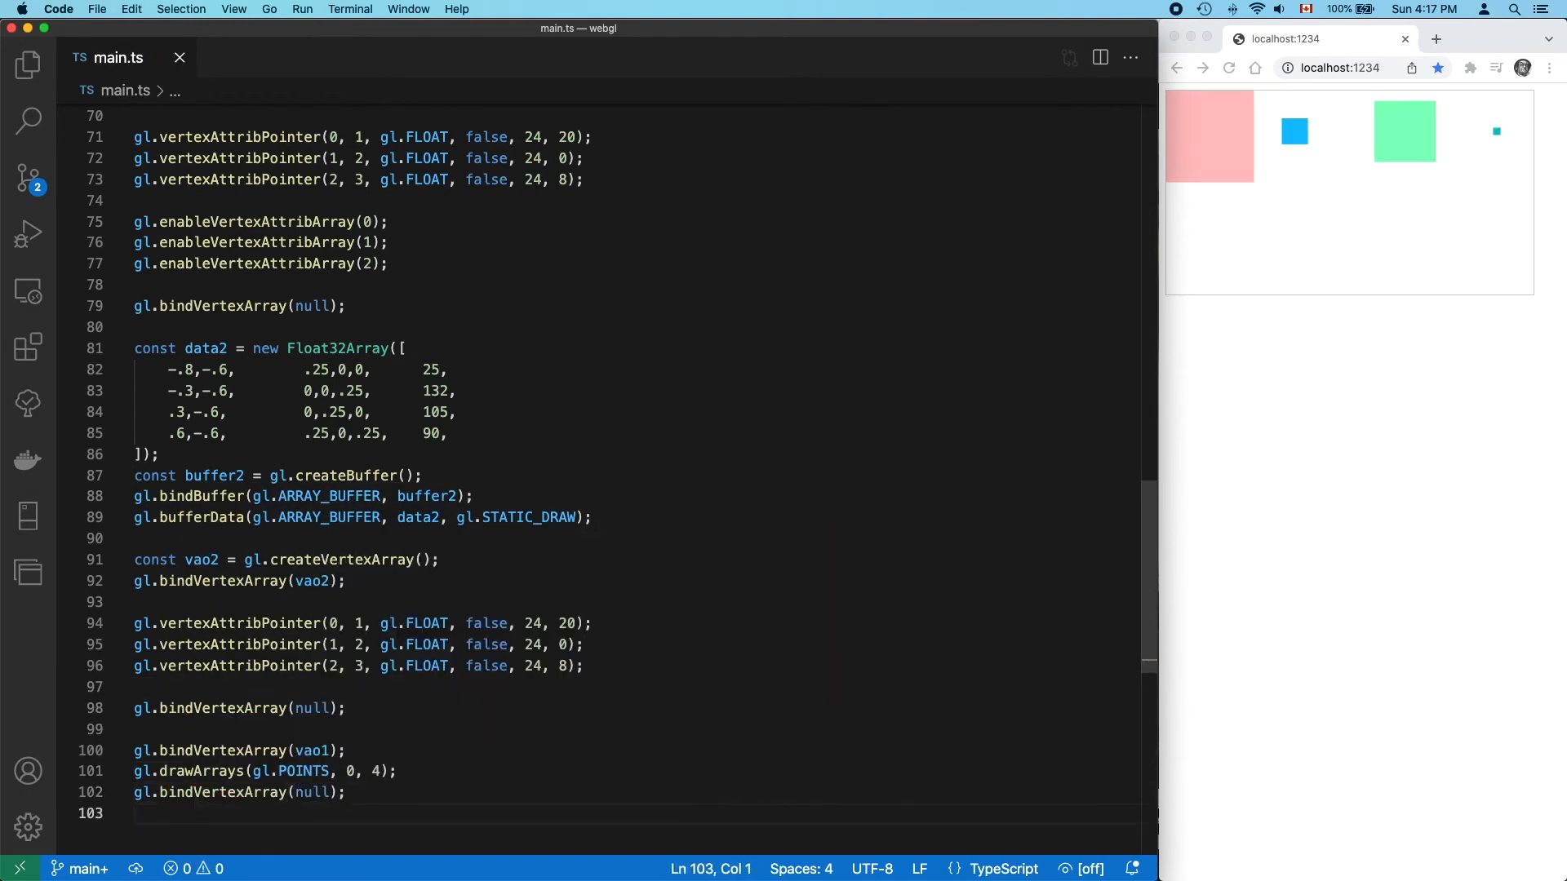
Enable attributes 0–2 inside vao2's setup and add a bindVertexArray(vao2), drawArrays, unbind sequence after vao1's
{"action": "type", "text": "gl.bindVertexArray(vao2);"}
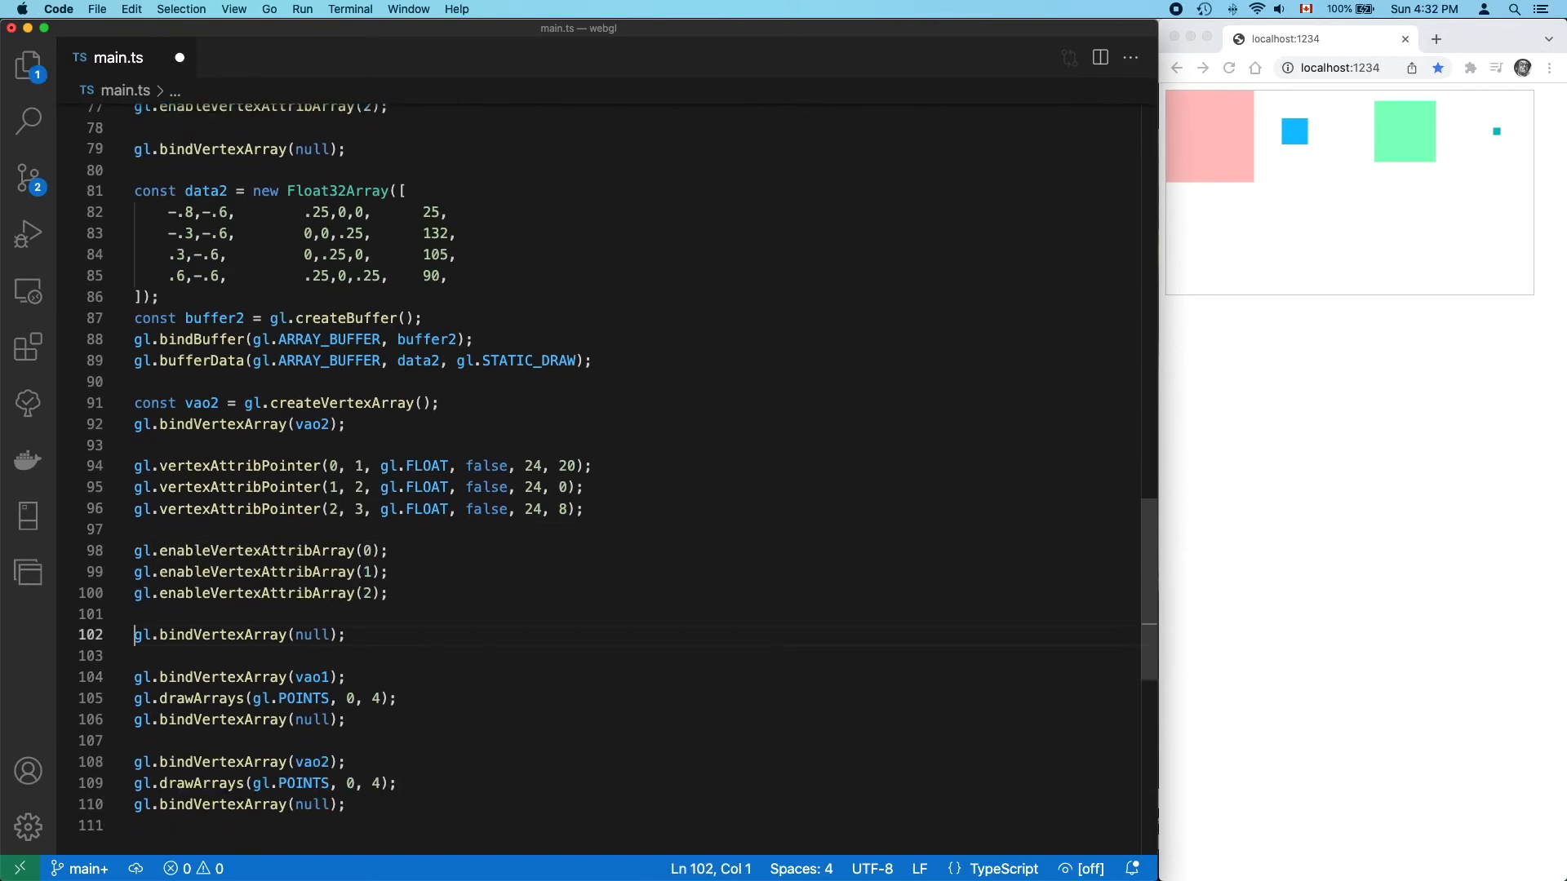
Wrap both VAO draw calls in const draw = () => { … } and start calling draw via autocomplete
{"action": "type", "text": "const draw"}
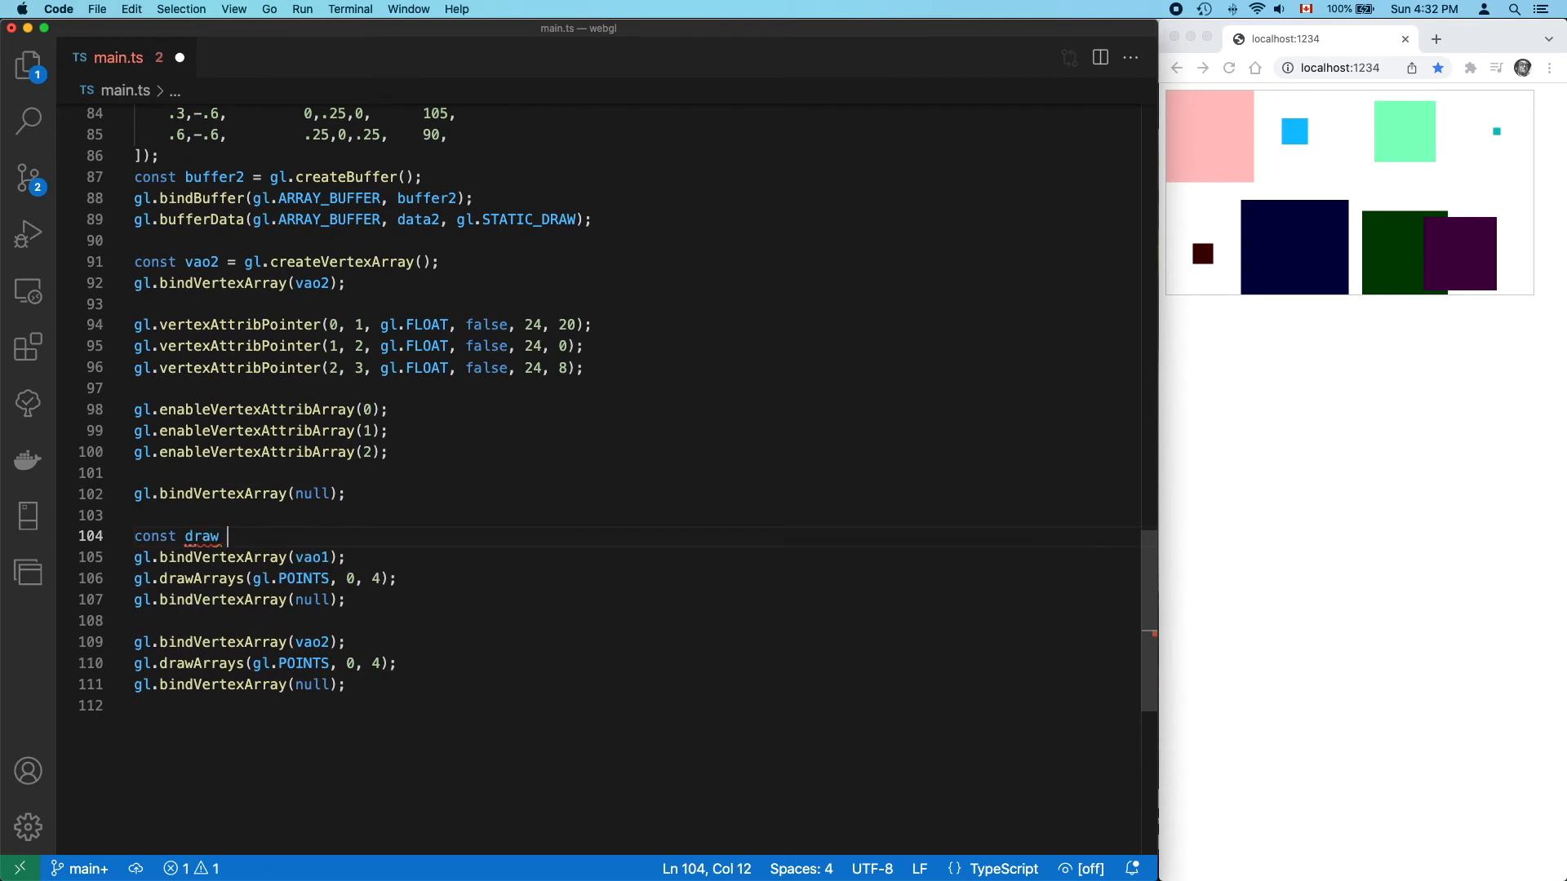
{"action": "type", "text": "dr"}
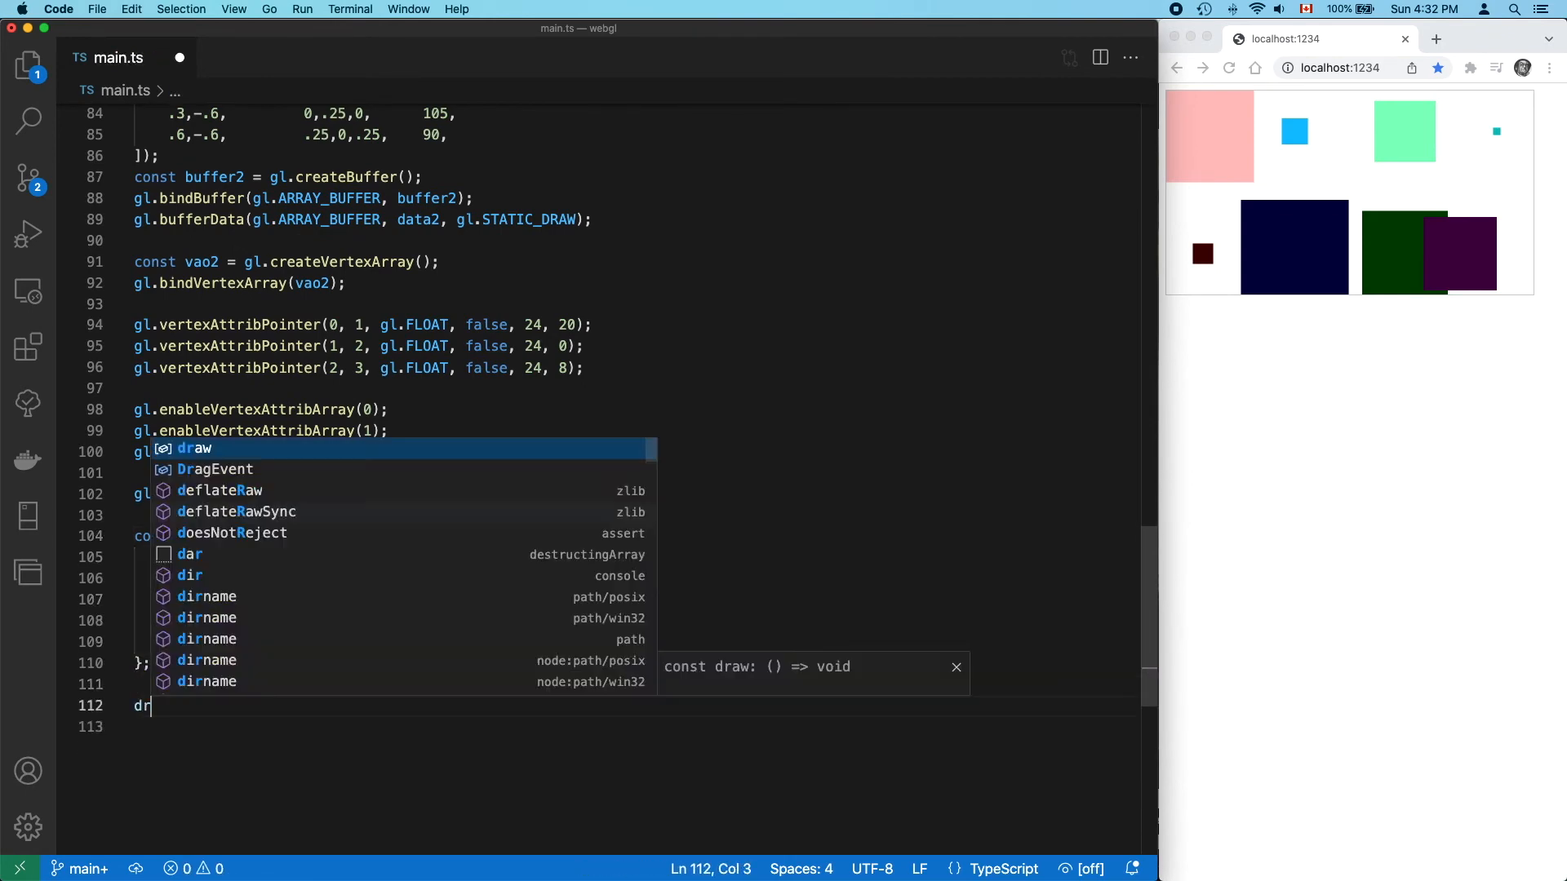